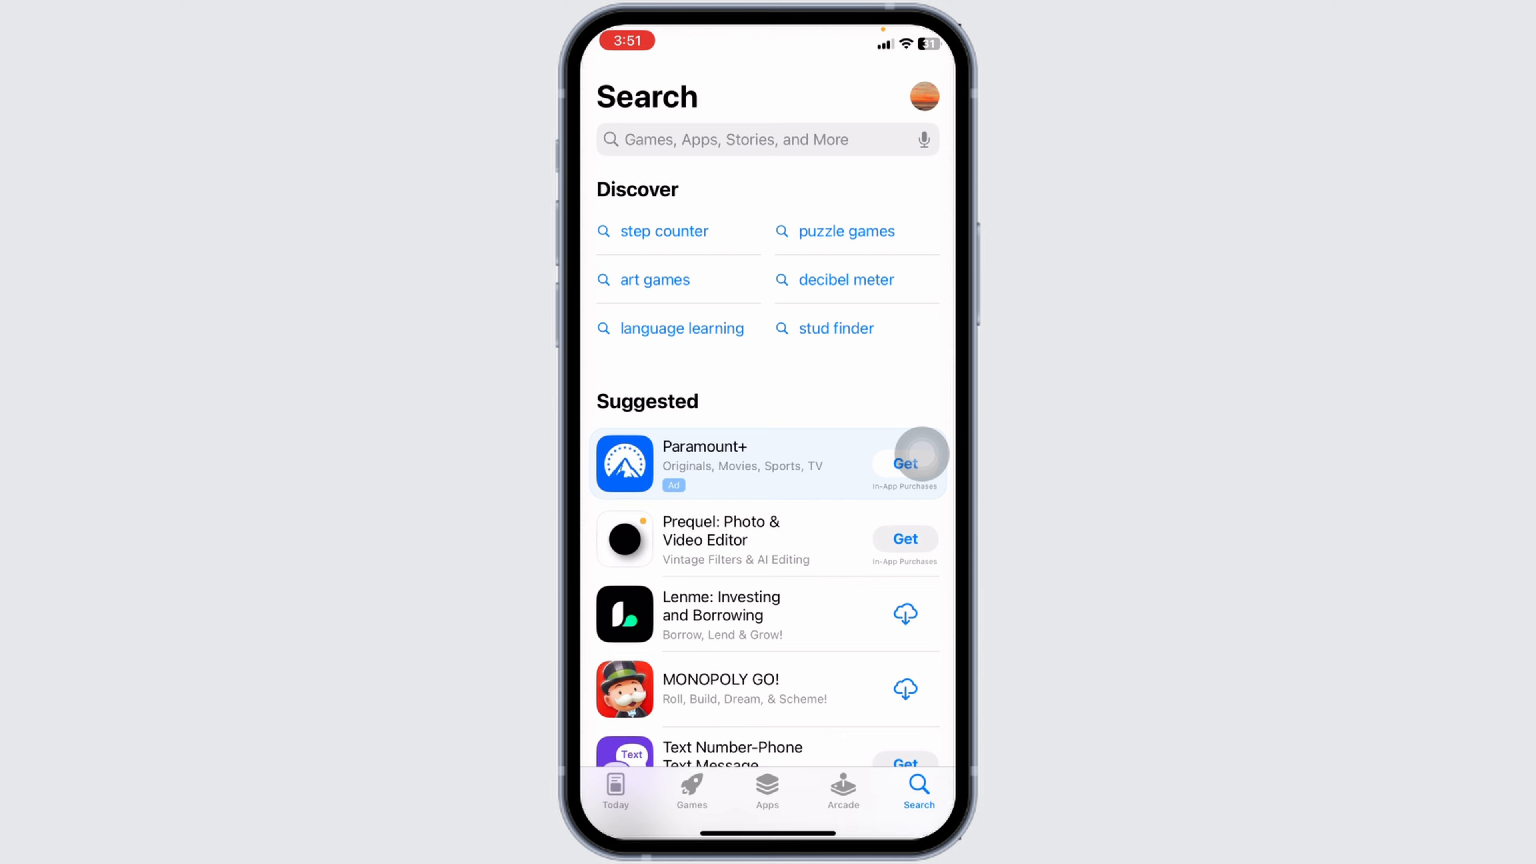
Activate the App Store search field so it is ready for typing.
{"action": "left_click", "coordinate": [729, 139]}
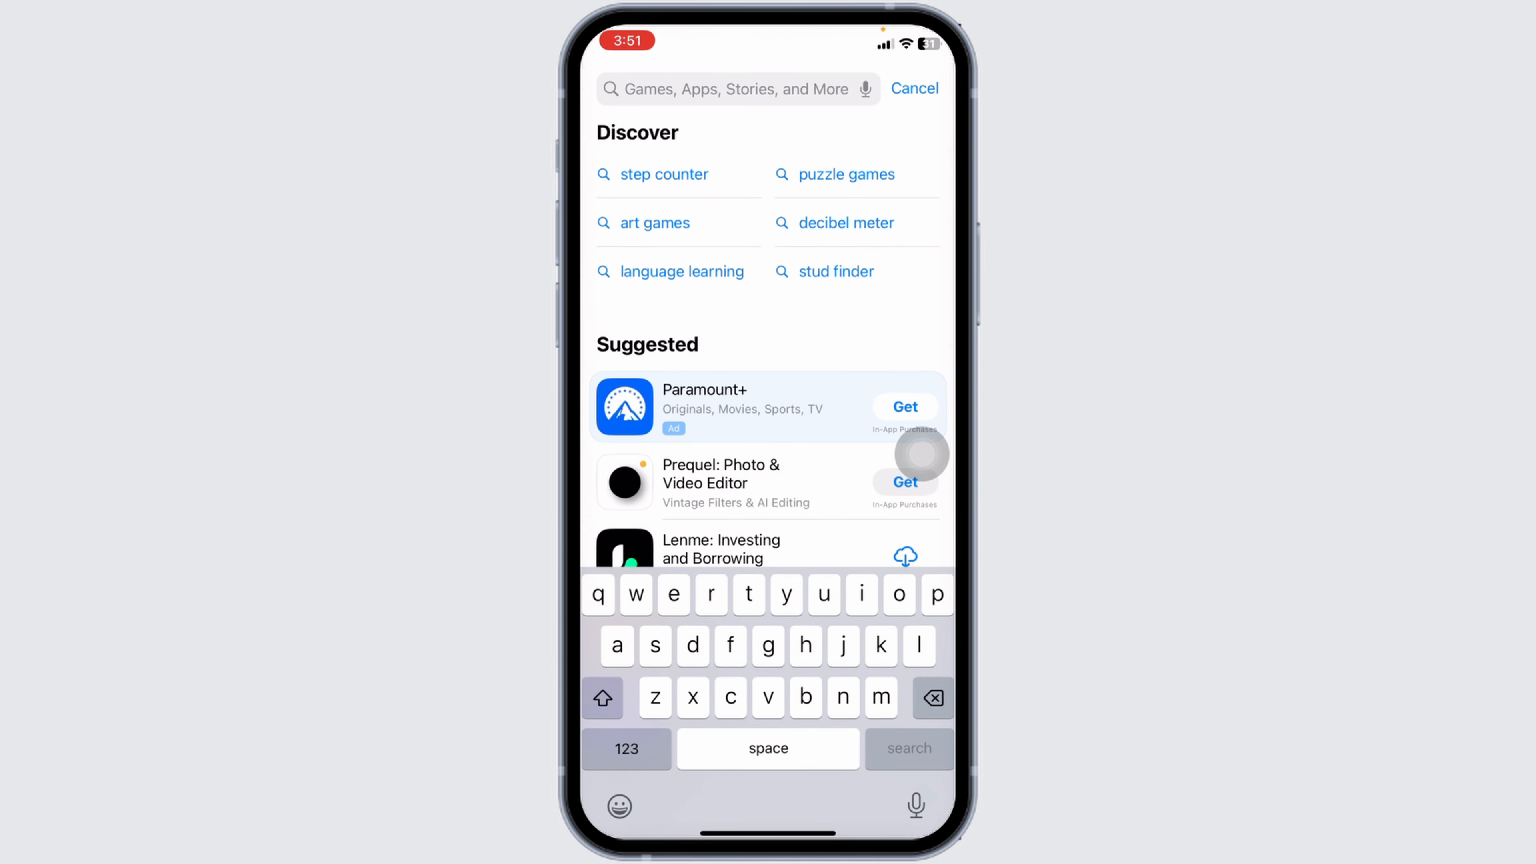
Search for "pandora" and scroll to the Pandora: Music & Podcasts listing.
{"action": "type", "text": "ora"}
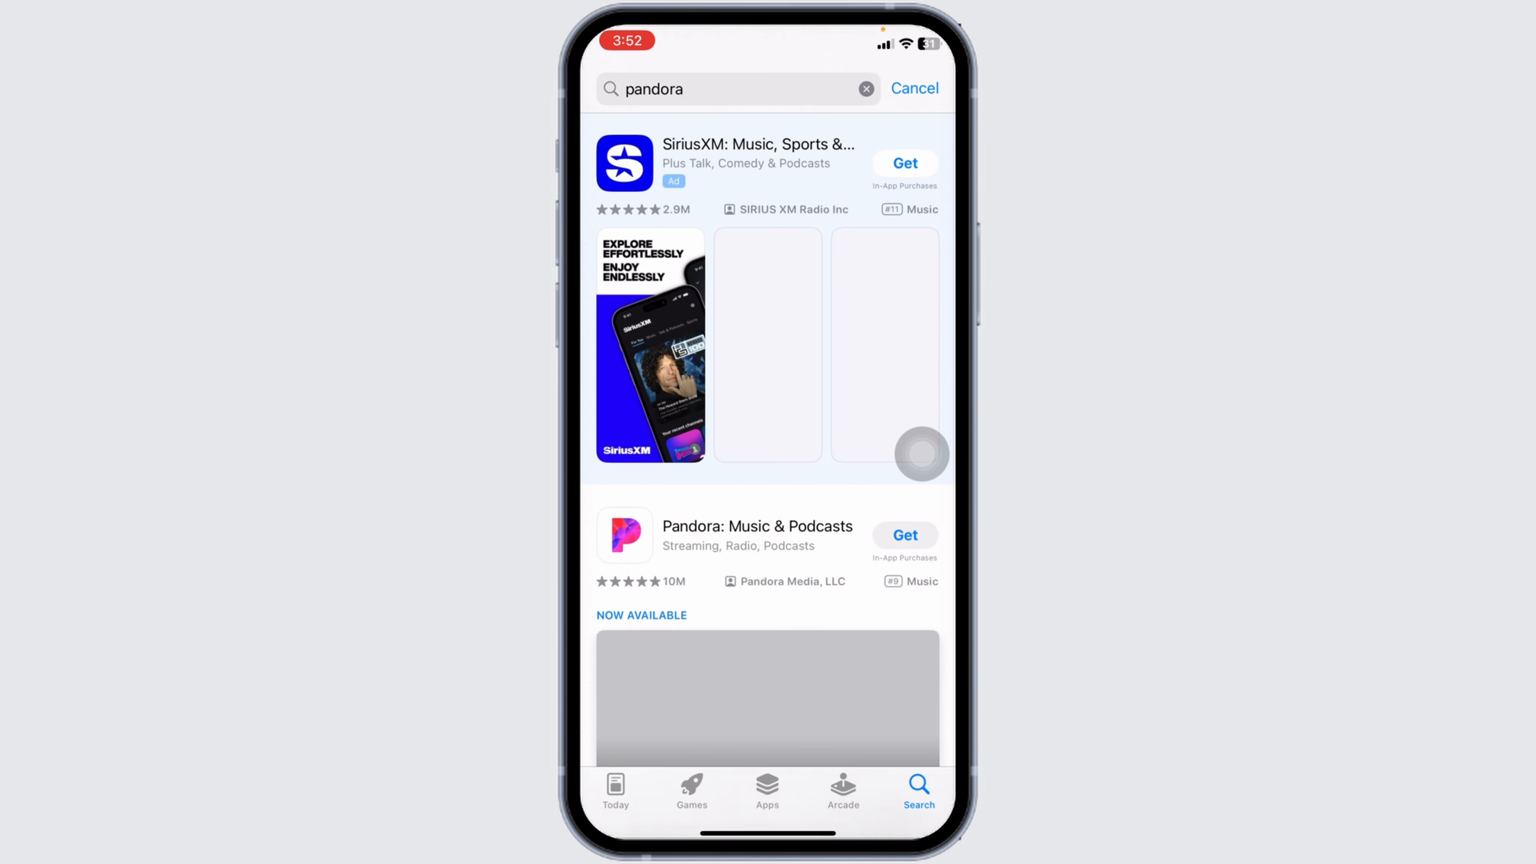
{"action": "scroll", "scroll_direction": "down", "scroll_amount": 3}
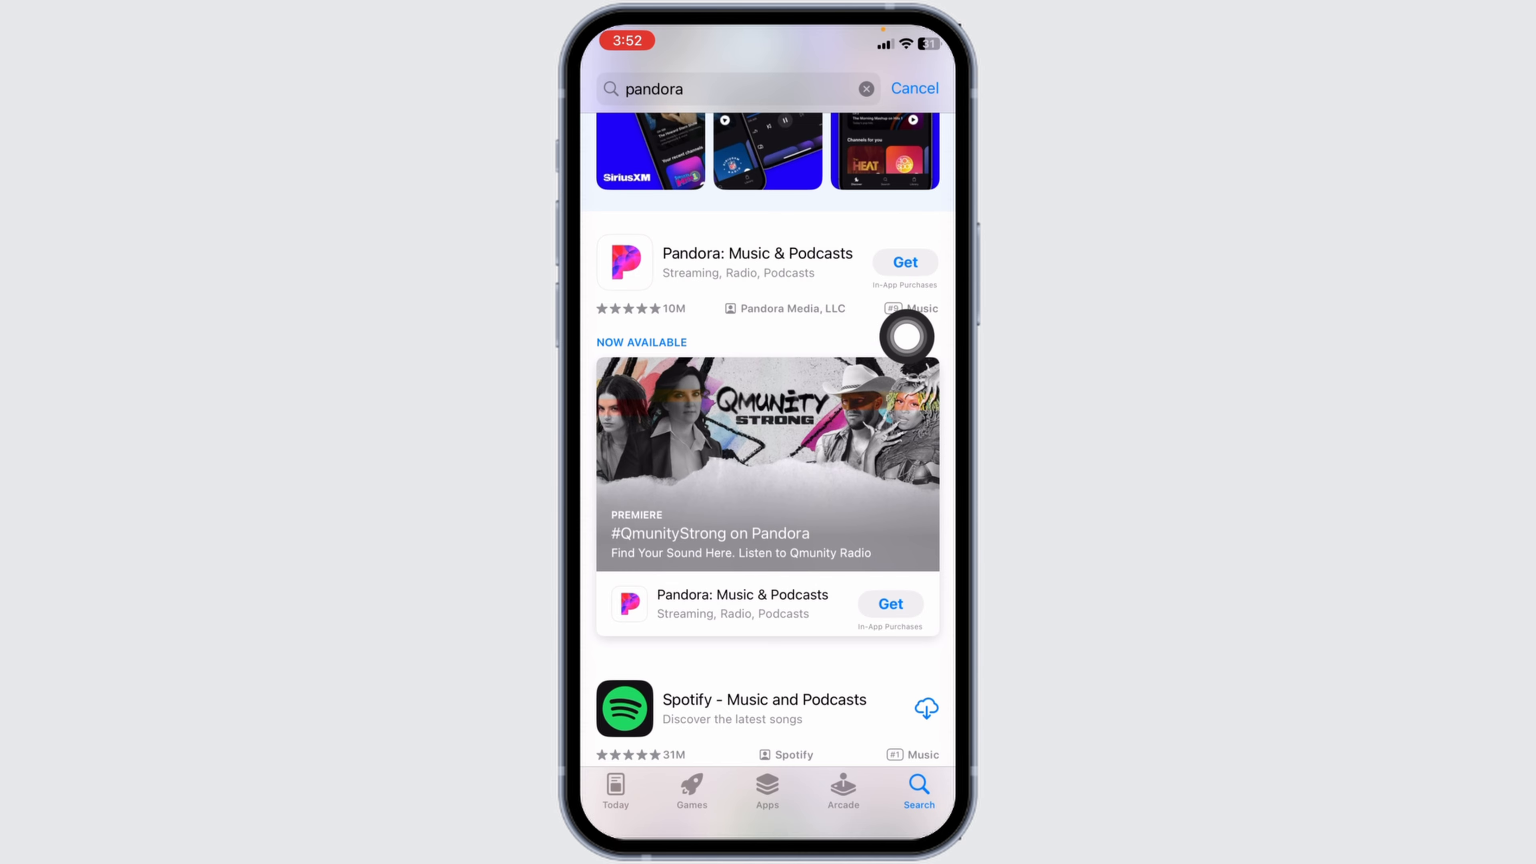
Get Pandora: Music & Podcasts and confirm Install so its download begins.
{"action": "left_click", "coordinate": [902, 262]}
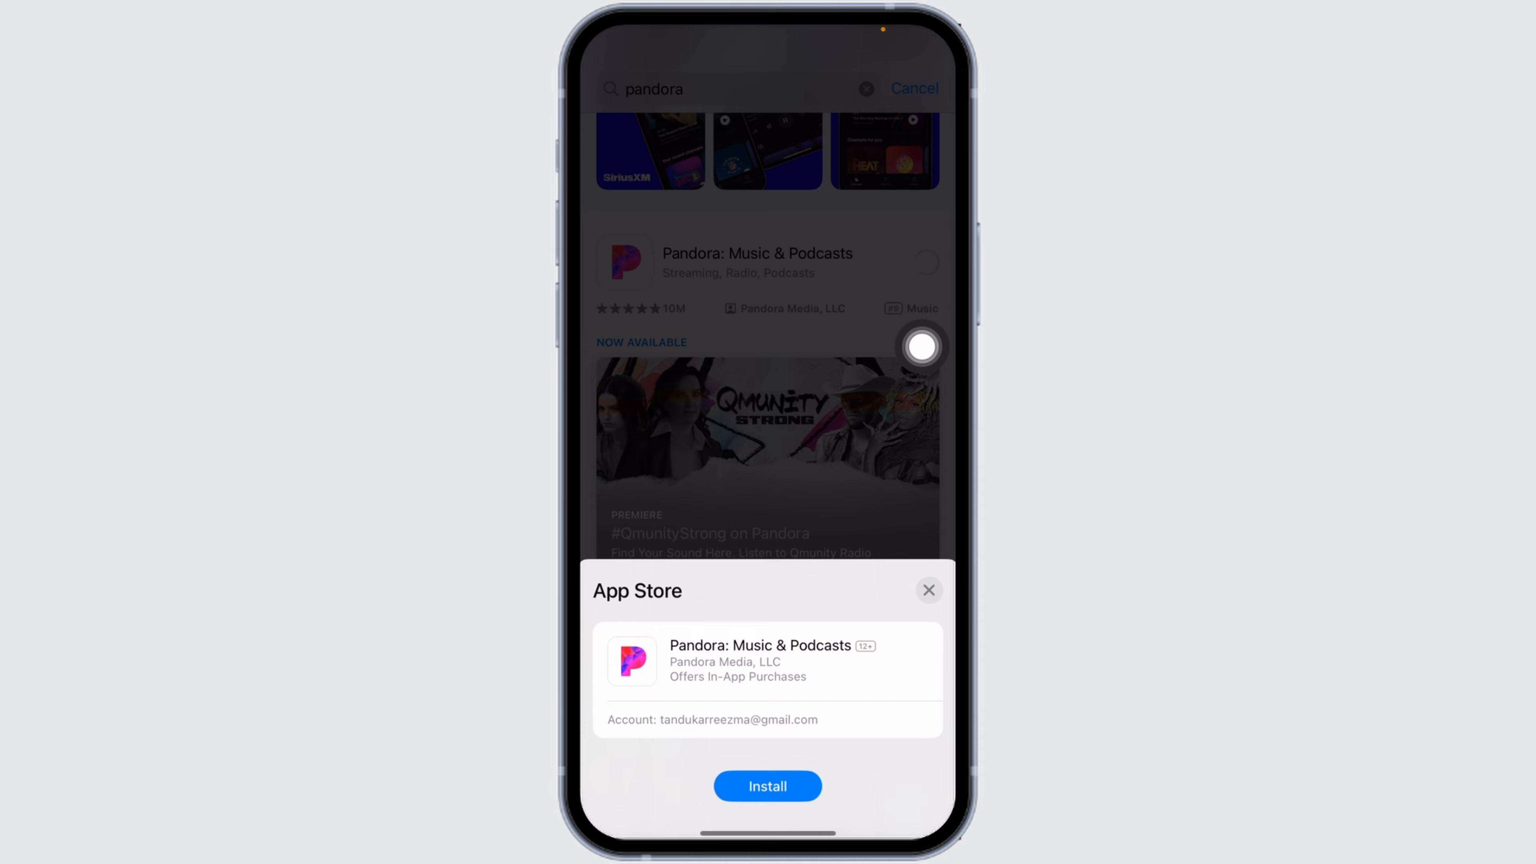
{"action": "left_click", "coordinate": [767, 785]}
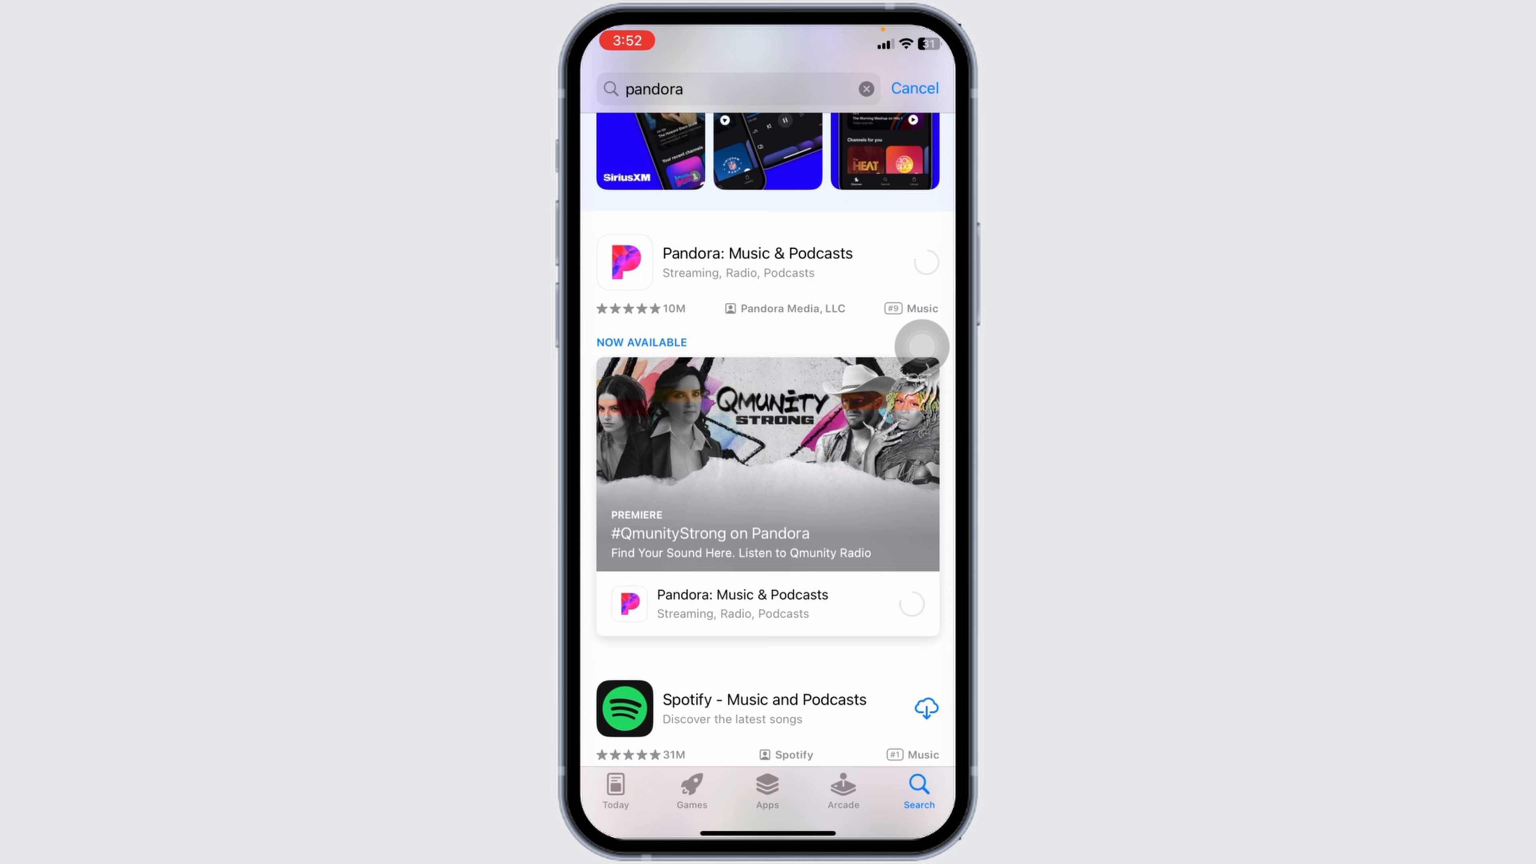
{"action": "left_click", "coordinate": [925, 261]}
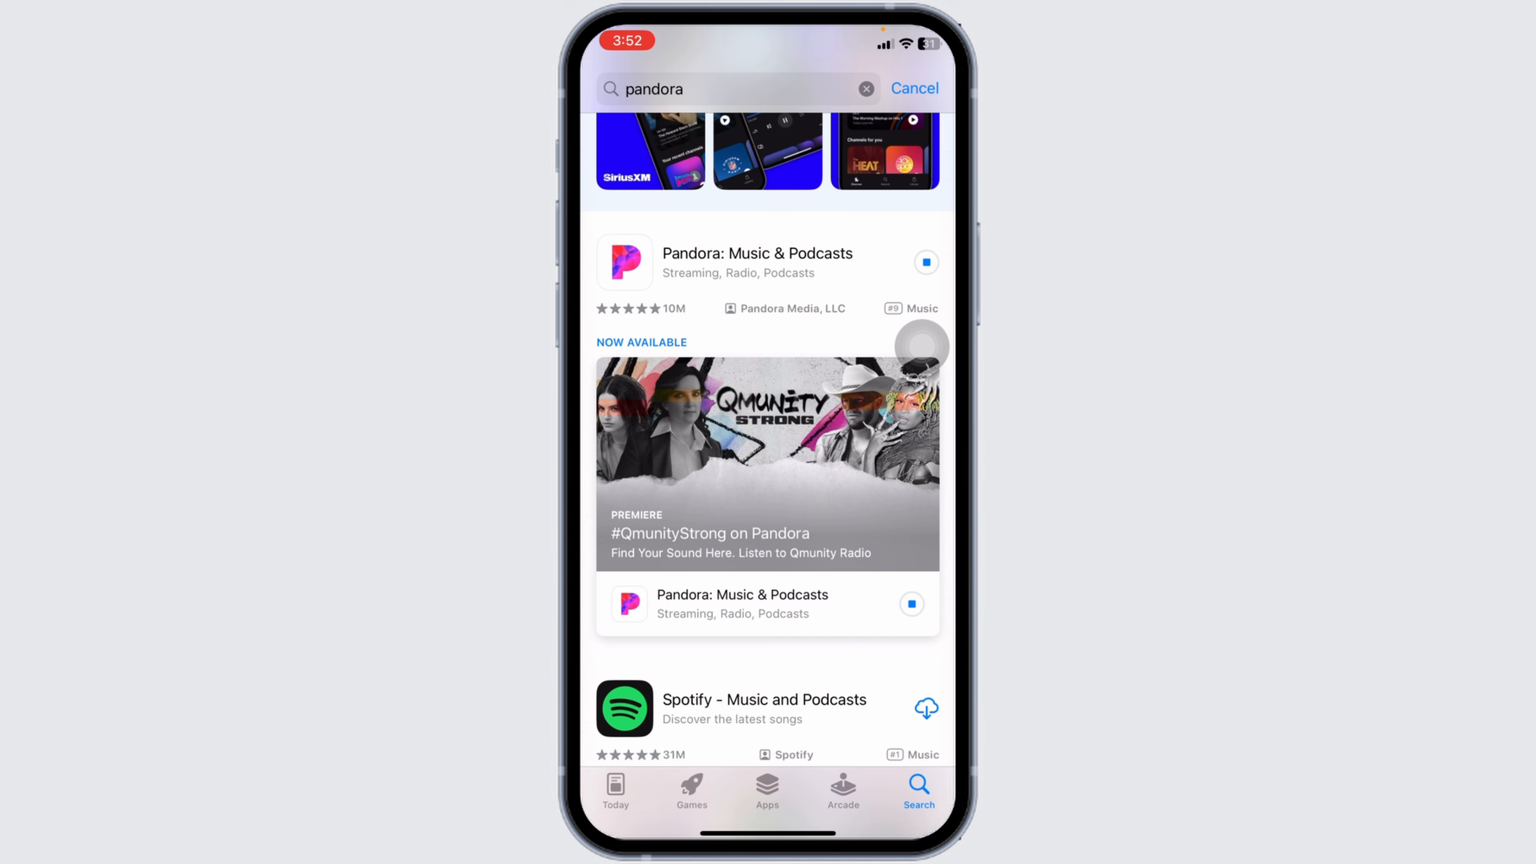